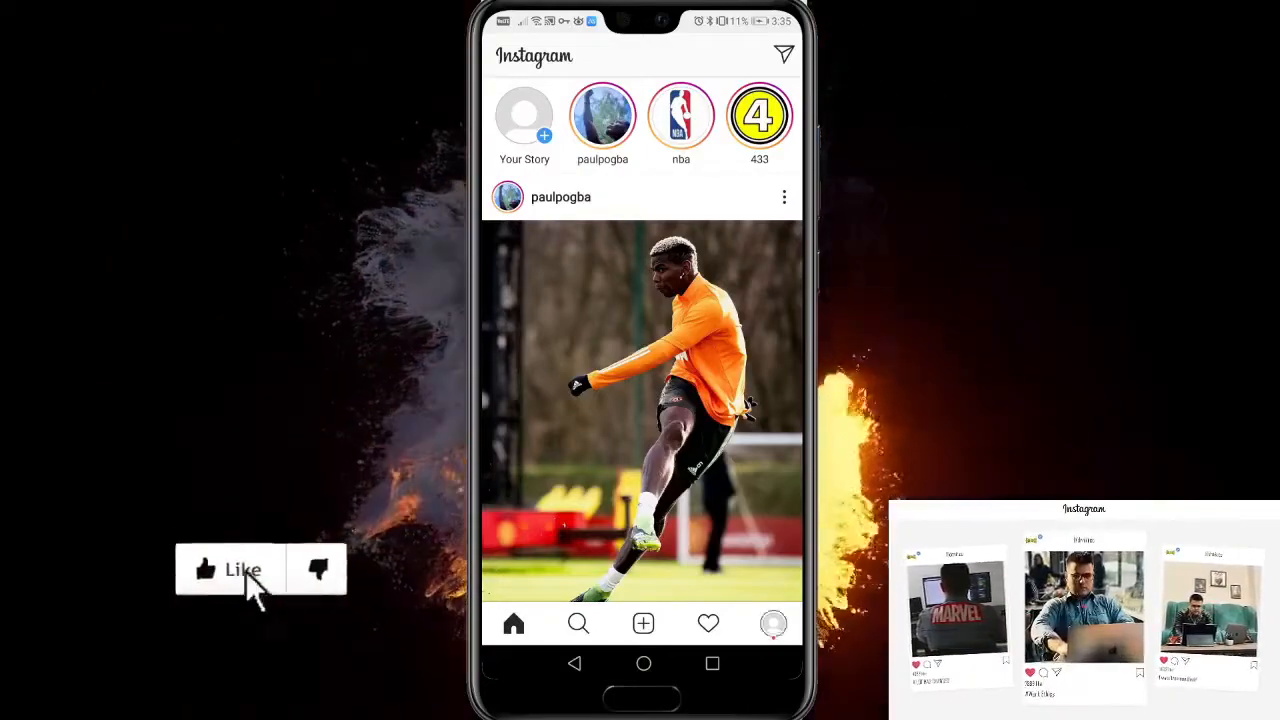
- Go to the account's own profile and reveal its side menu of options
click(772, 624)
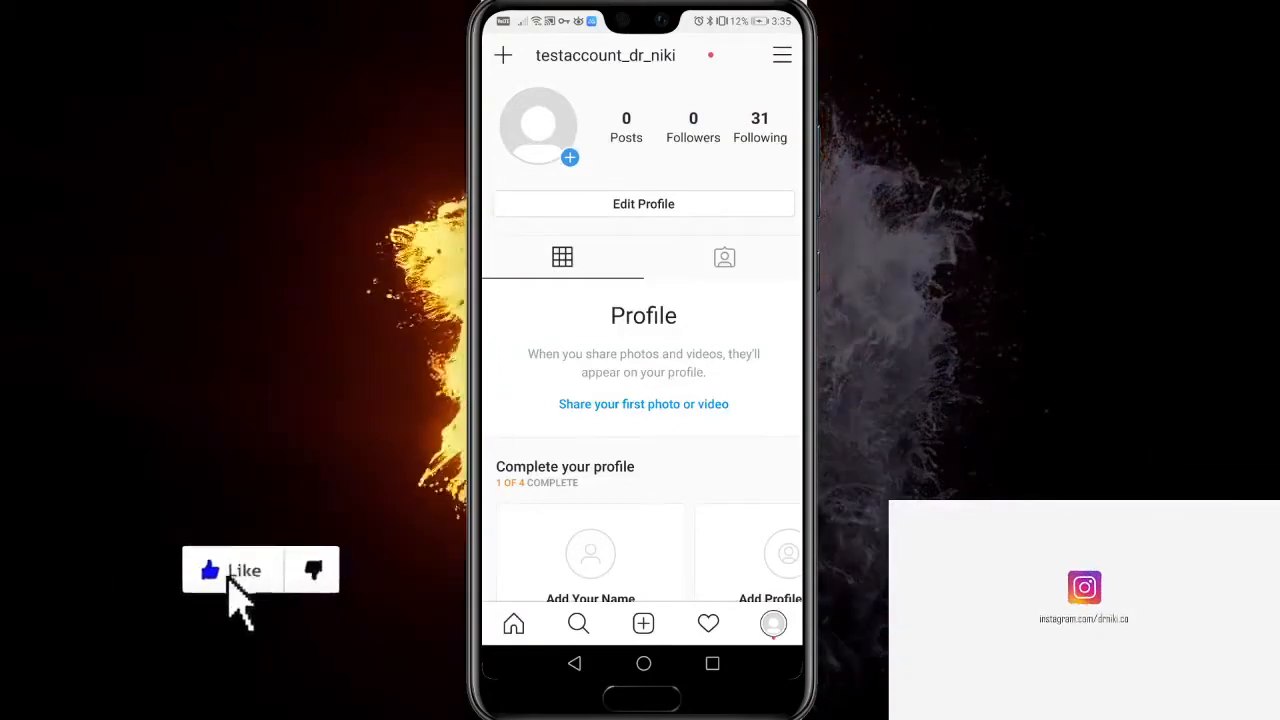
click(782, 56)
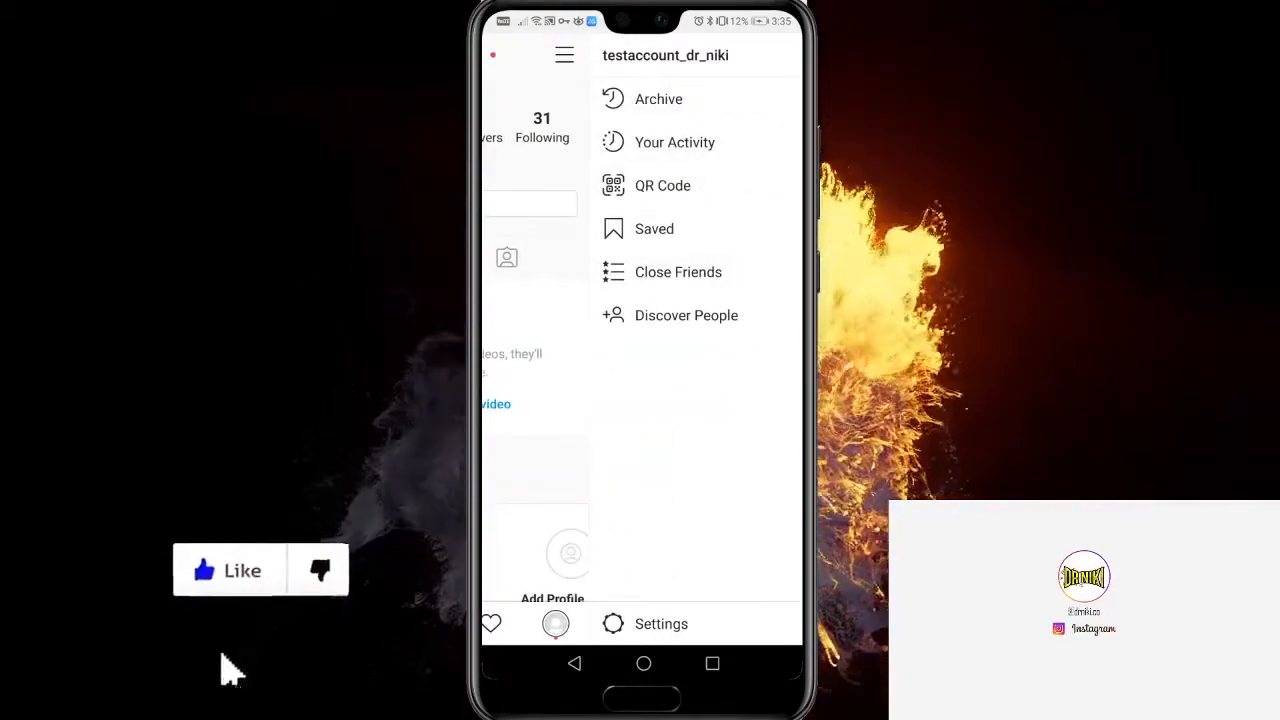
- Navigate Settings > Security > Password to reach the empty password-change form
click(660, 624)
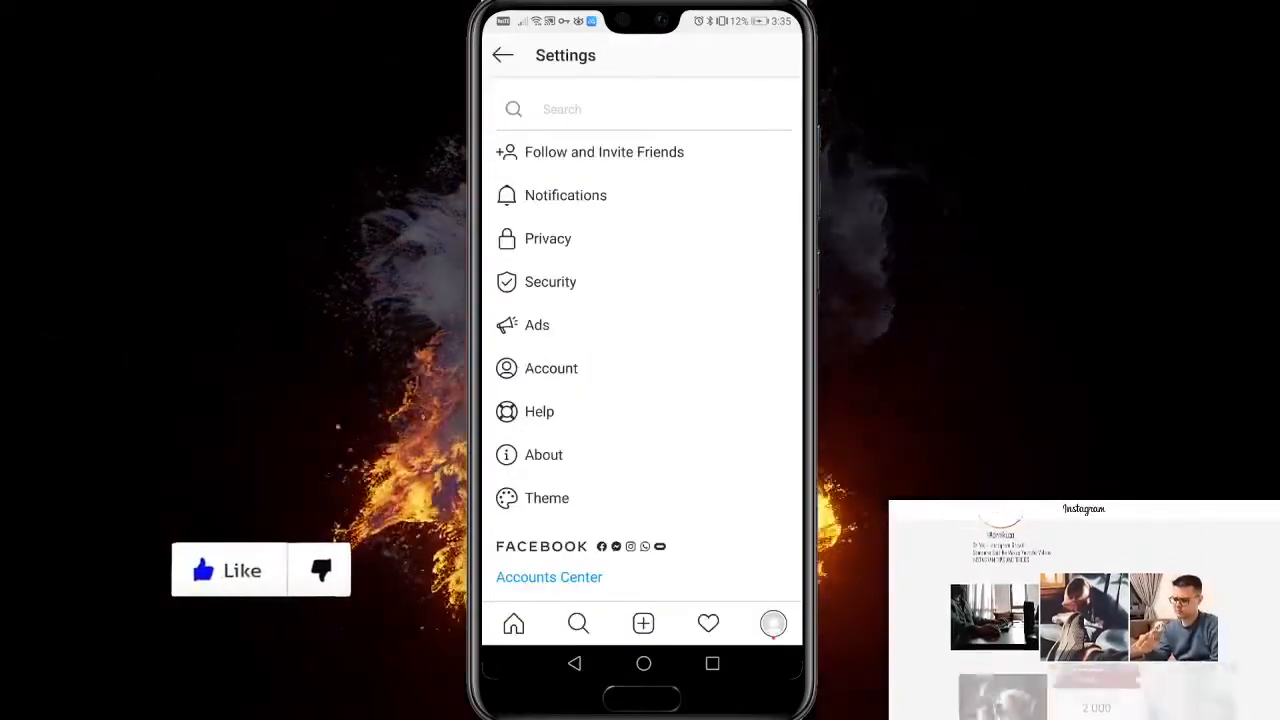
click(550, 280)
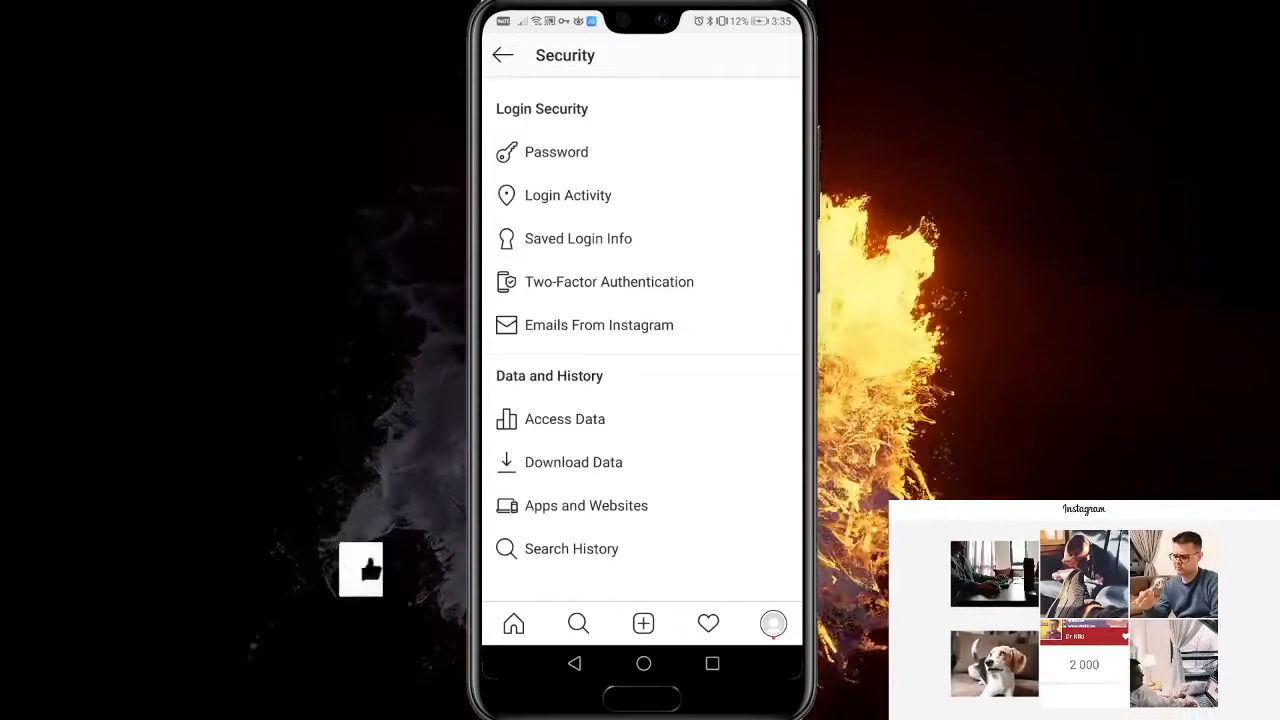
click(556, 152)
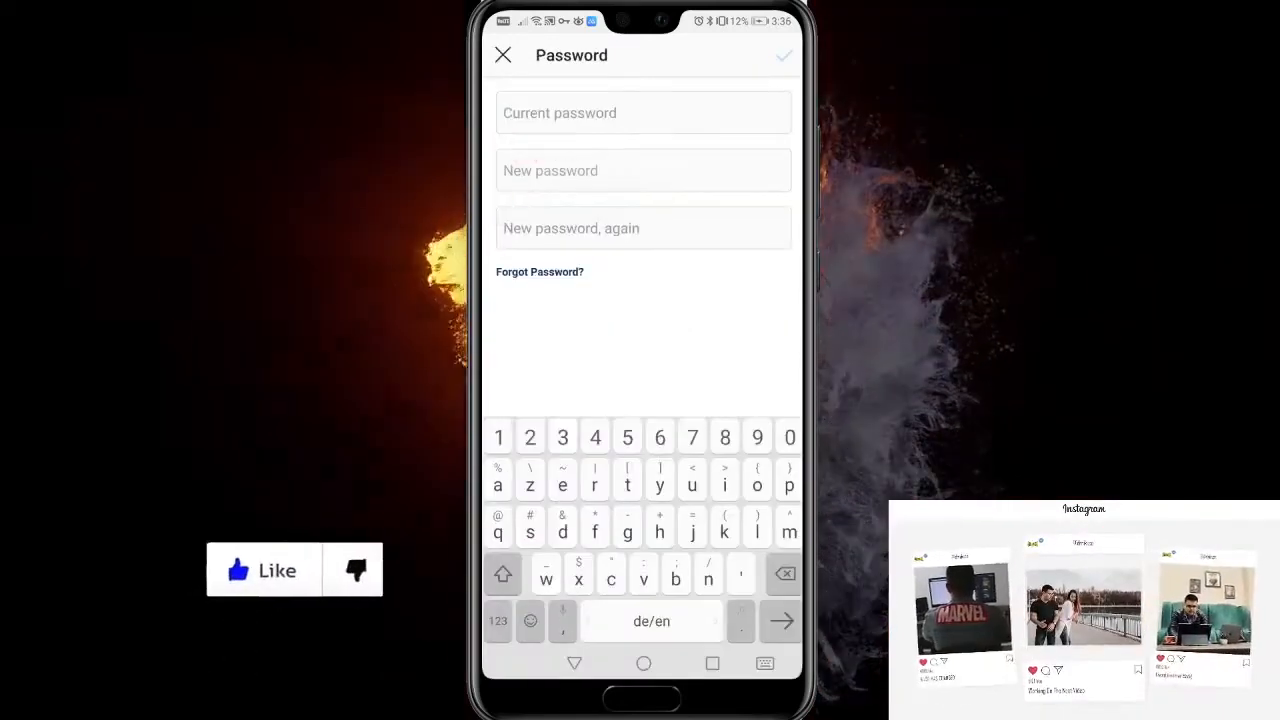